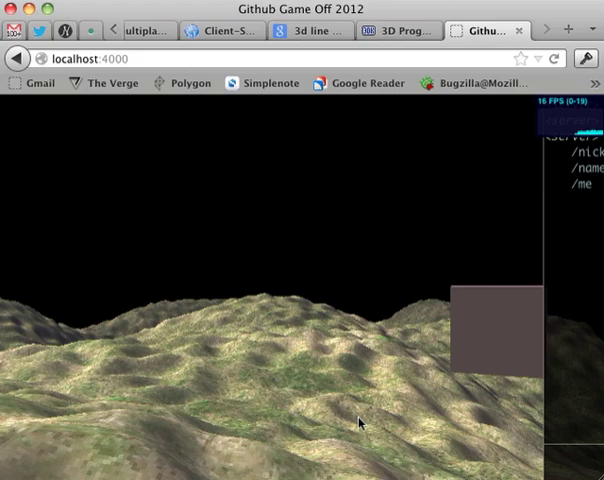
# Enable god mode by entering /god in the game's chat panel.
pyautogui.write('/god')
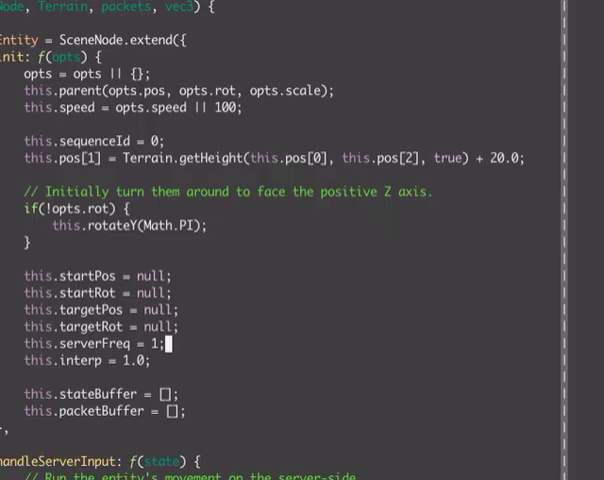
# Set this.serverFreq in the Entity init function to .1.
pyautogui.write('.1')
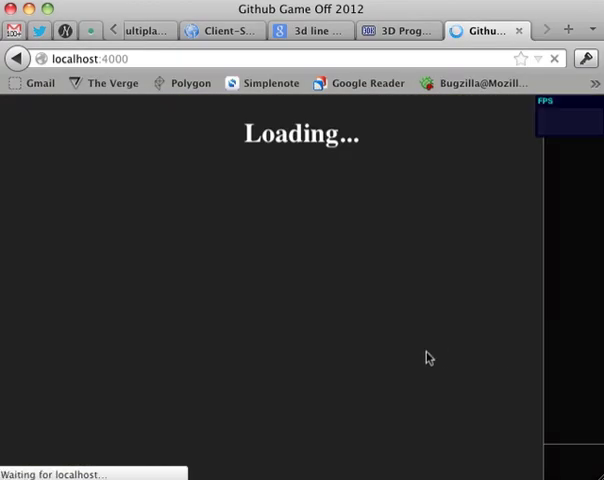
pyautogui.moveTo(419, 361)
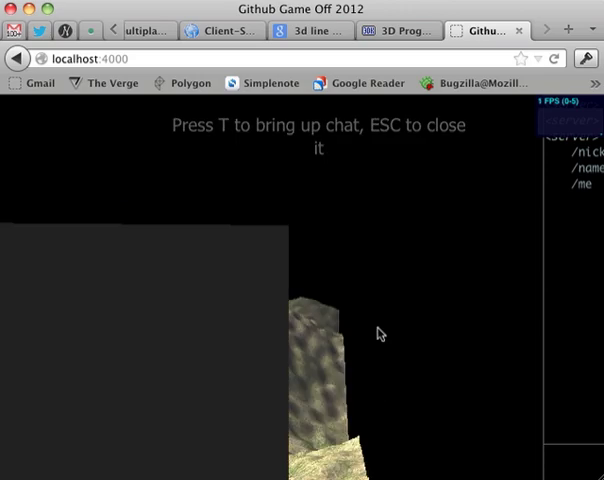
# Reload the localhost:4000 game and dismiss the Quick Find bar.
pyautogui.press('/')
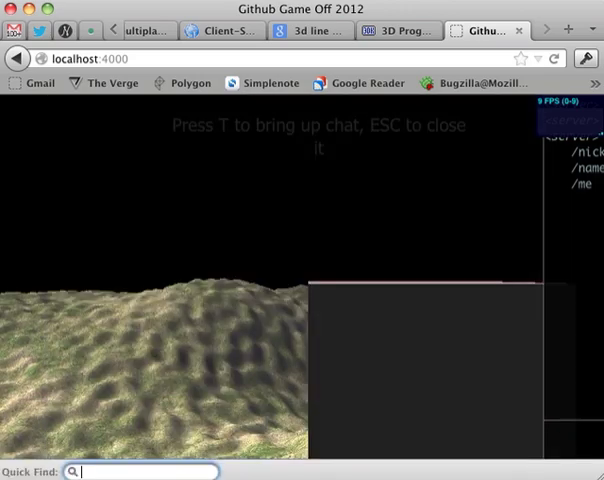
pyautogui.press('t')
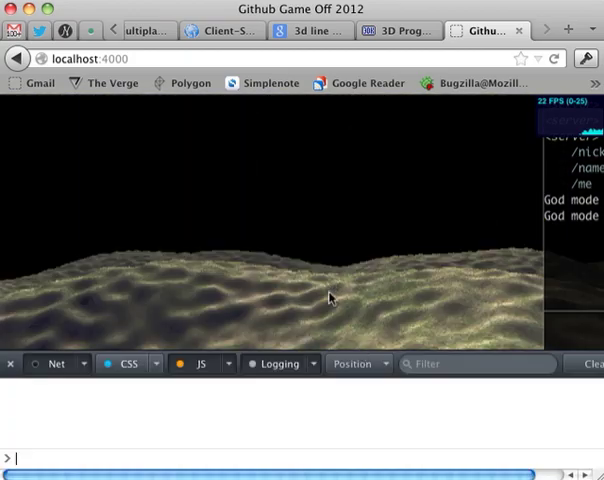
# Run player.setPos(0,0,0) and a follow-up player command in the Web Console, and close the console.
pyautogui.write('player.setPos(')
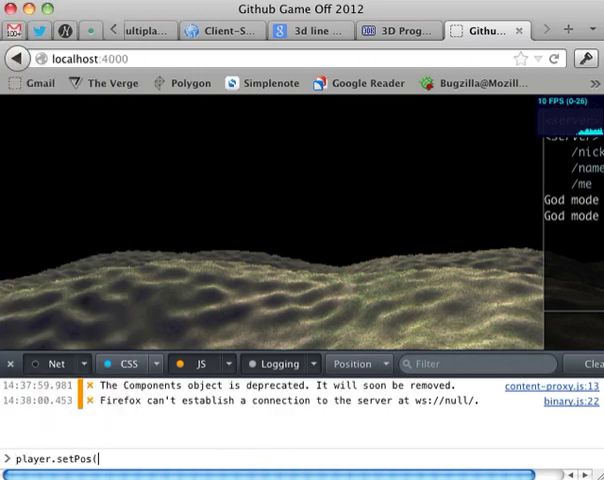
pyautogui.write('0,0,0)')
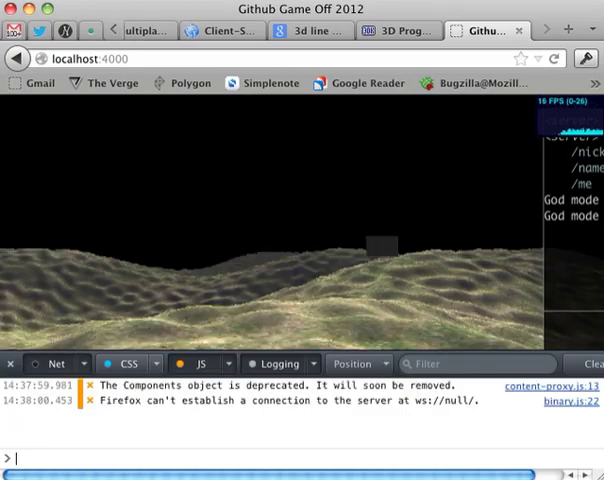
pyautogui.write('playet')
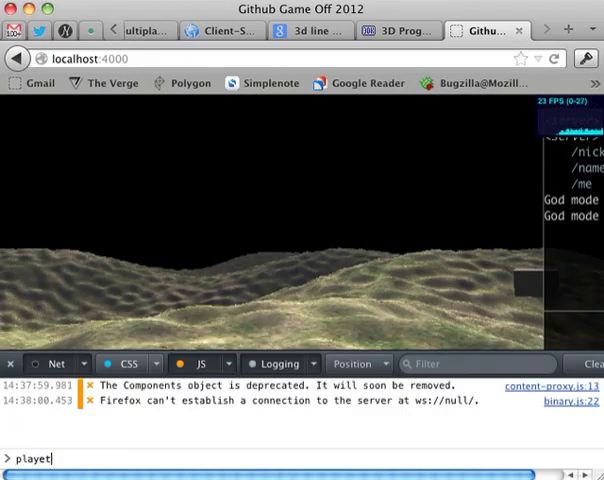
pyautogui.write('s)')
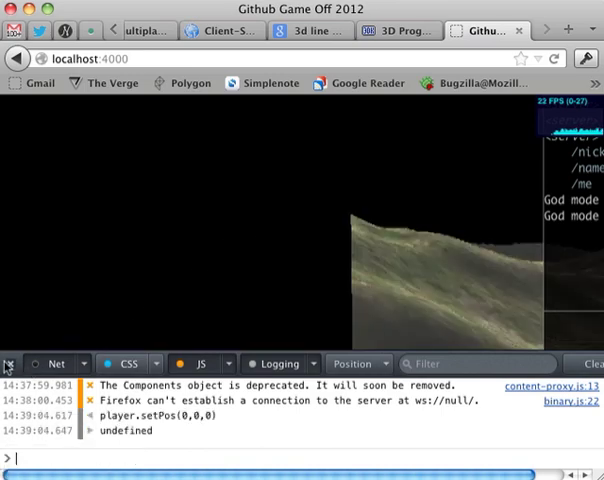
pyautogui.click(9, 363)
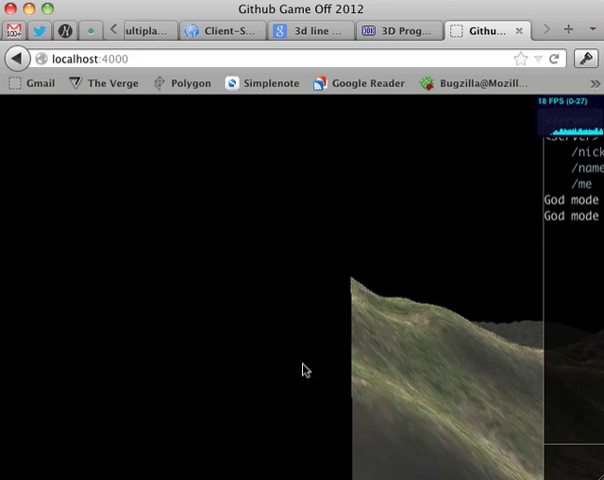